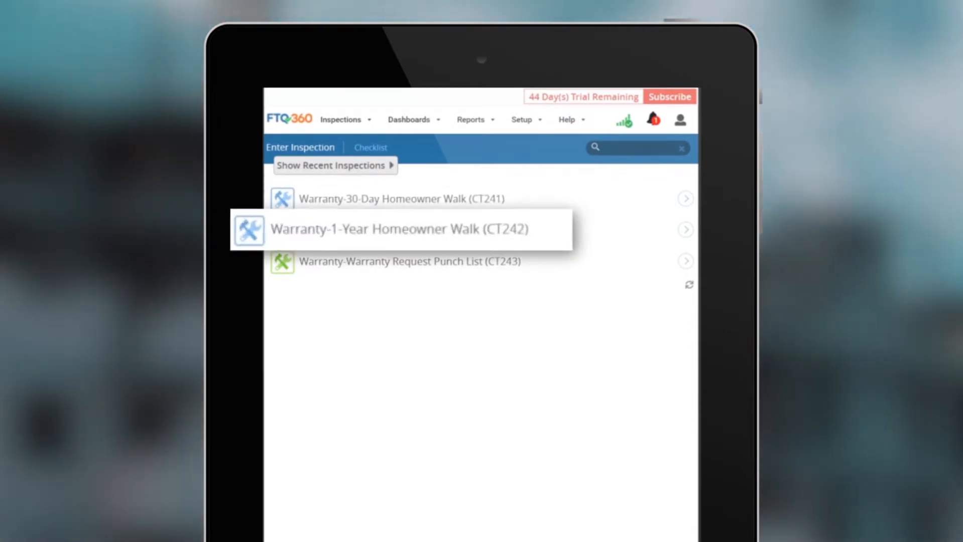
pyautogui.moveTo(412, 261)
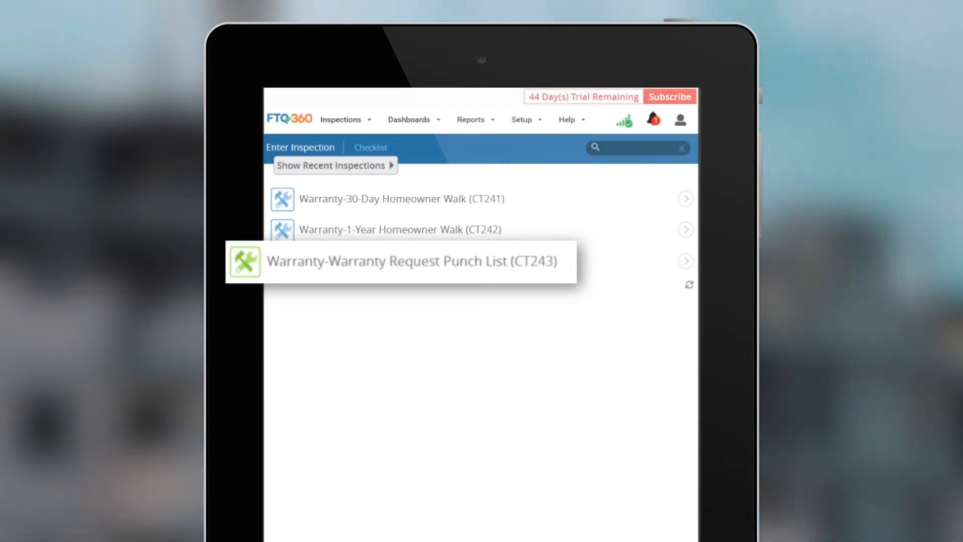
# Start a new Warranty Request Punch List (CT243) inspection for the Ancient Oaks project
pyautogui.click(410, 261)
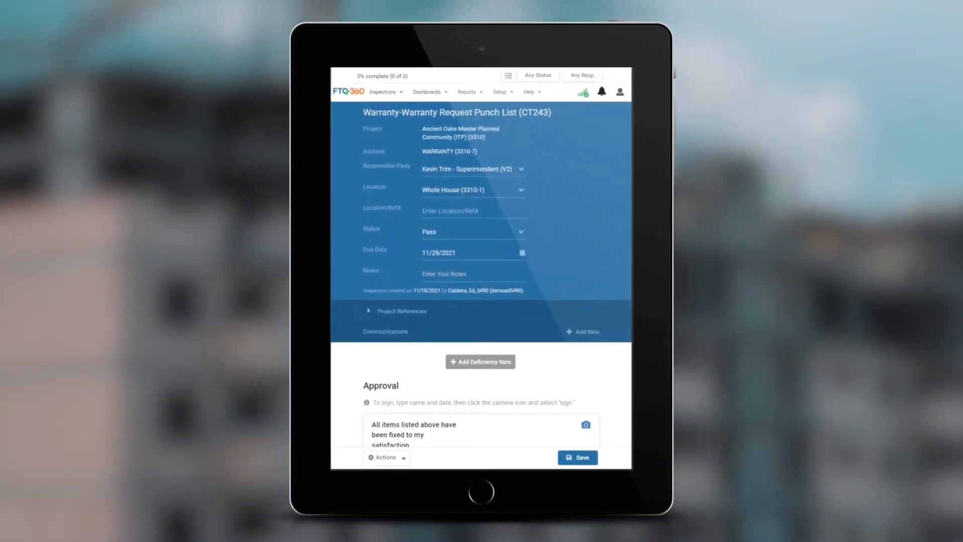
# Show the Priority Open Deficiency Dashboard summarizing the 8 open items
pyautogui.click(480, 361)
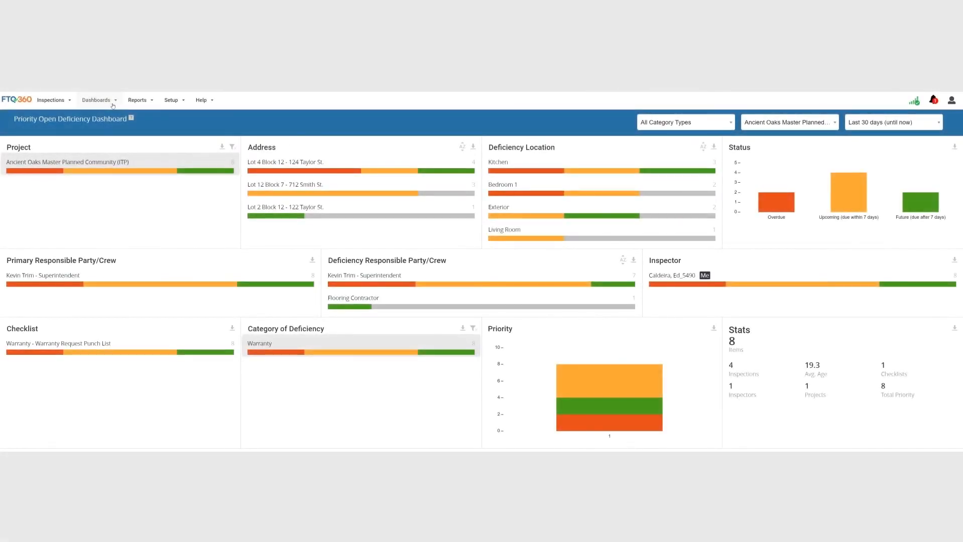
pyautogui.click(96, 99)
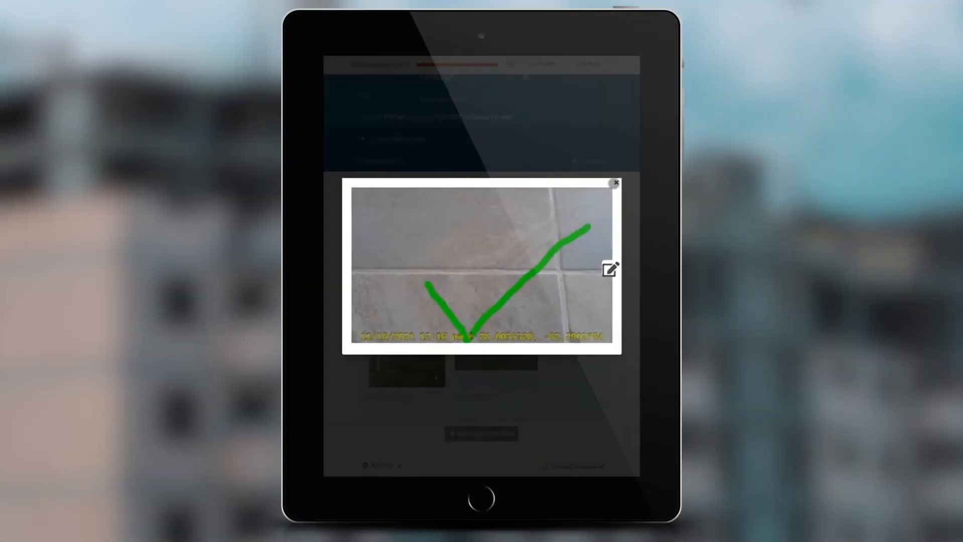
pyautogui.click(614, 182)
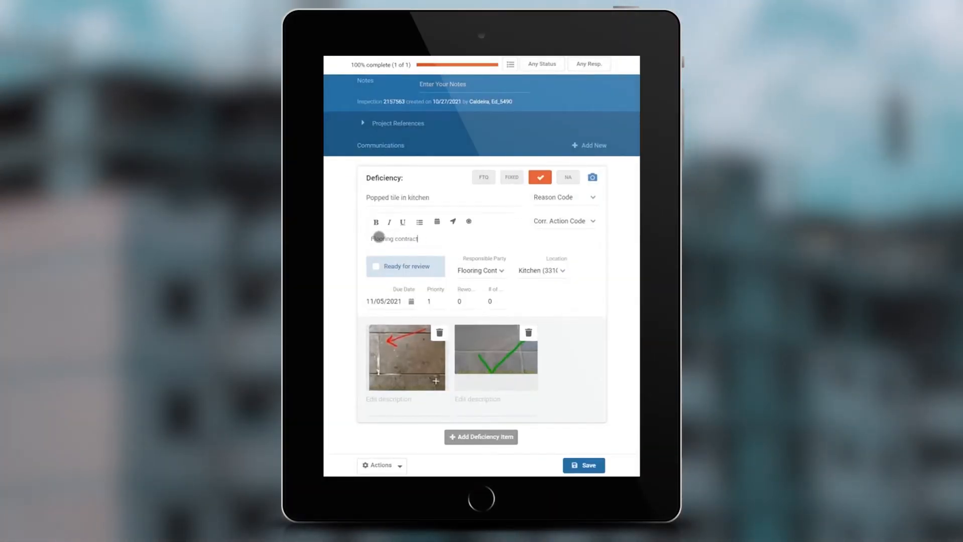
pyautogui.click(539, 194)
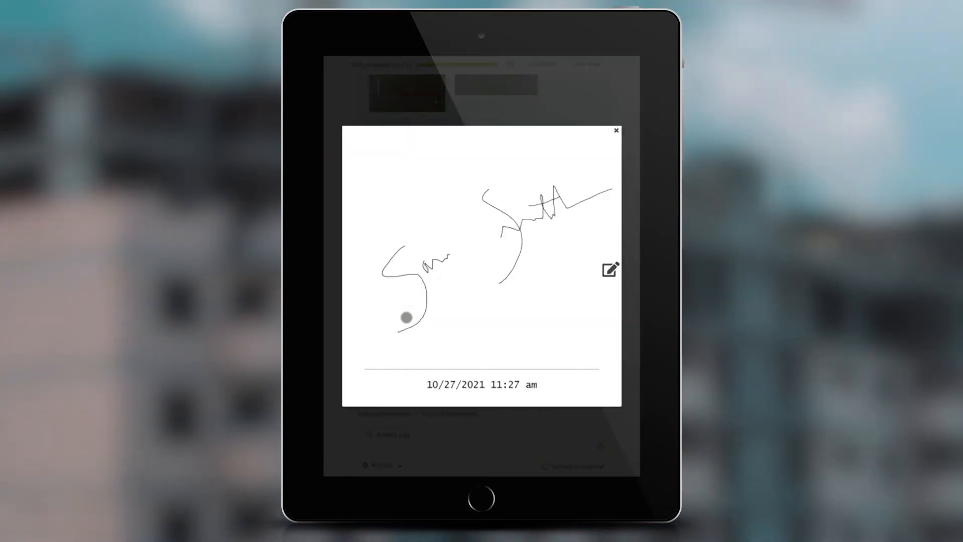
pyautogui.click(616, 131)
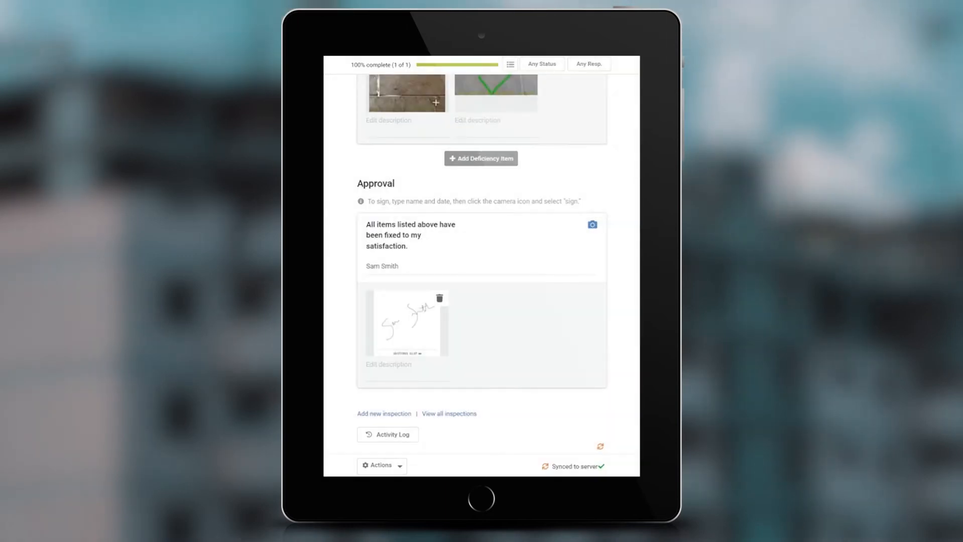